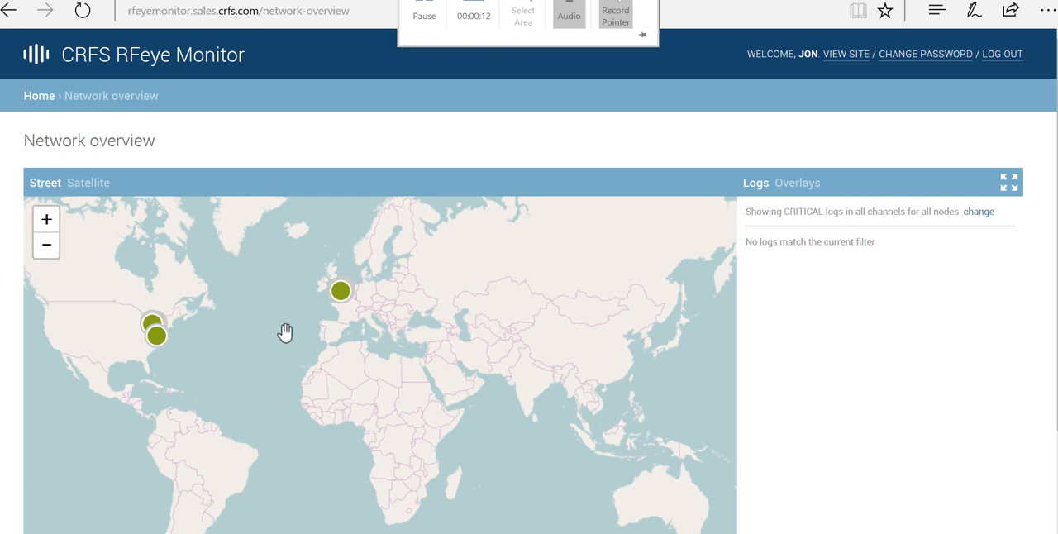
{"action": "mouse_move", "coordinate": [132, 301]}
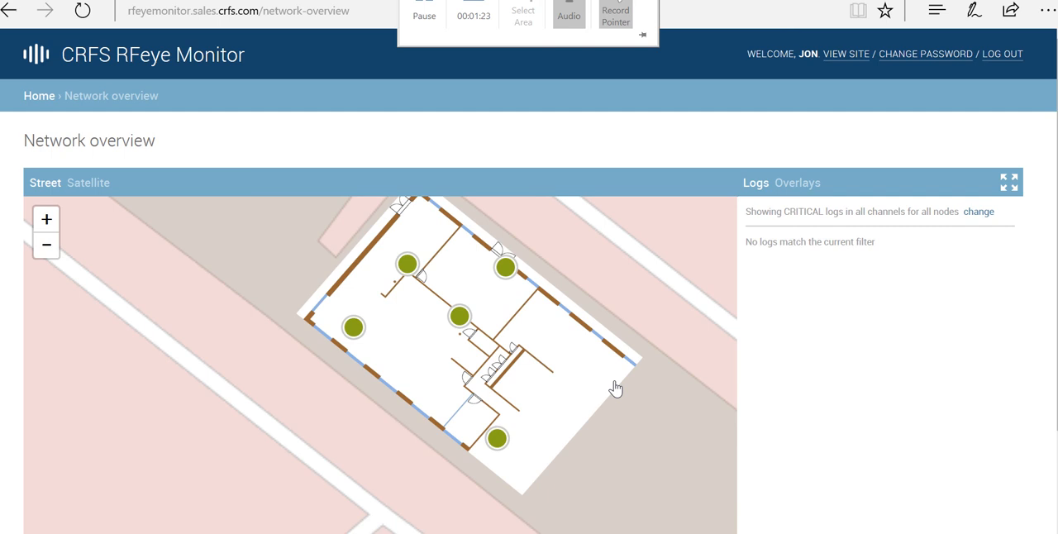
- Bring up the Alt+Tab window switcher from RFeye Monitor
{"action": "key", "text": "alt+tab"}
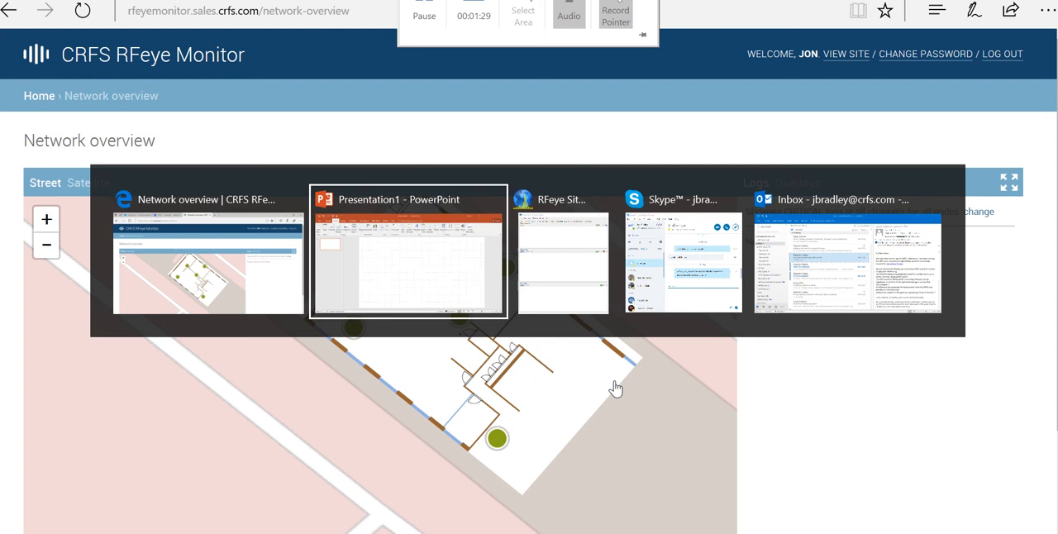
- Switch to RFeye Site and open the Network Mission Spectrum plot of three nodes' FM sweeps
{"action": "left_click", "coordinate": [562, 260]}
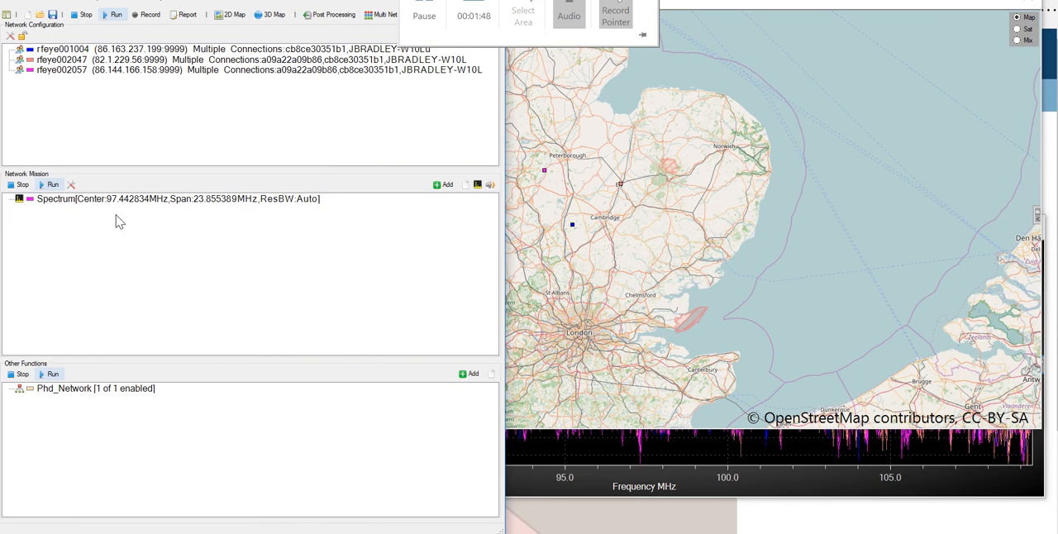
{"action": "double_click", "coordinate": [177, 199]}
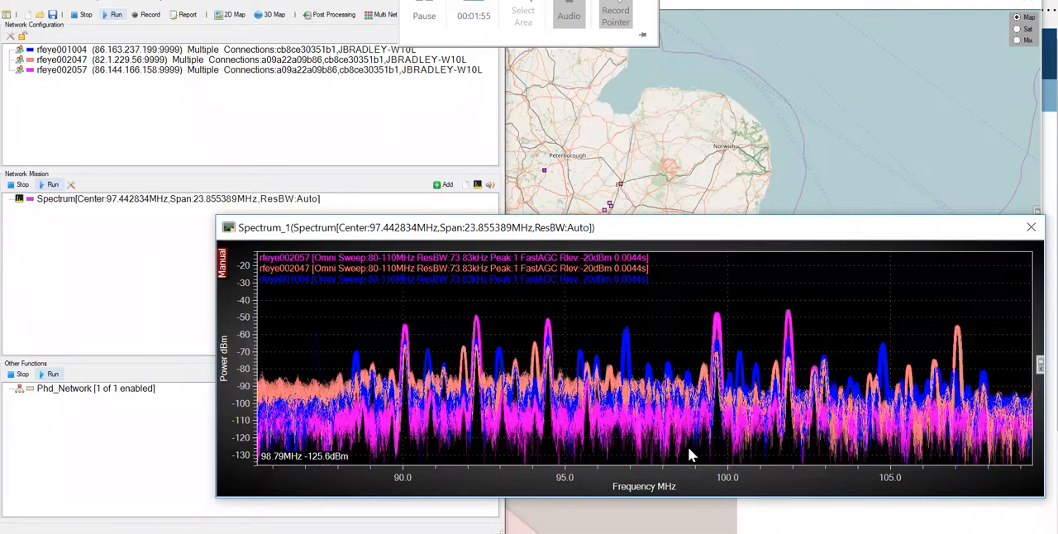